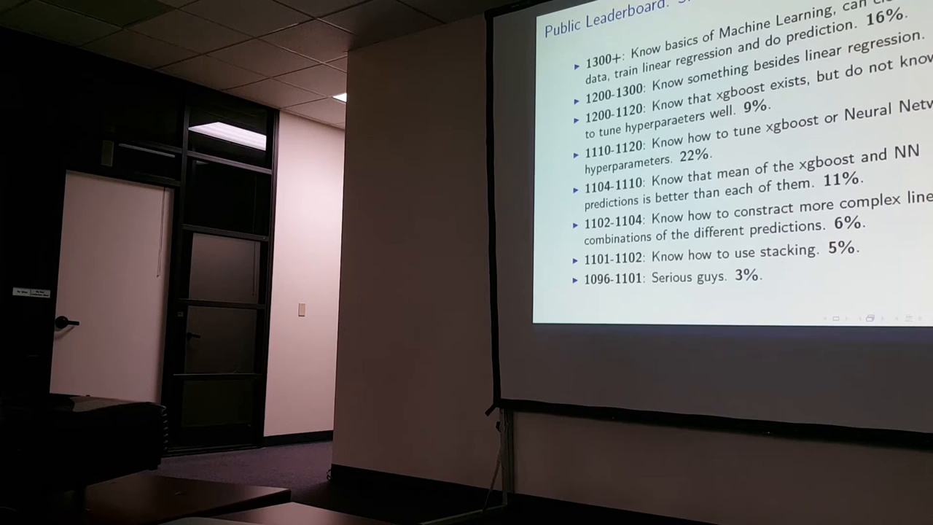
{"action": "key", "text": "Right"}
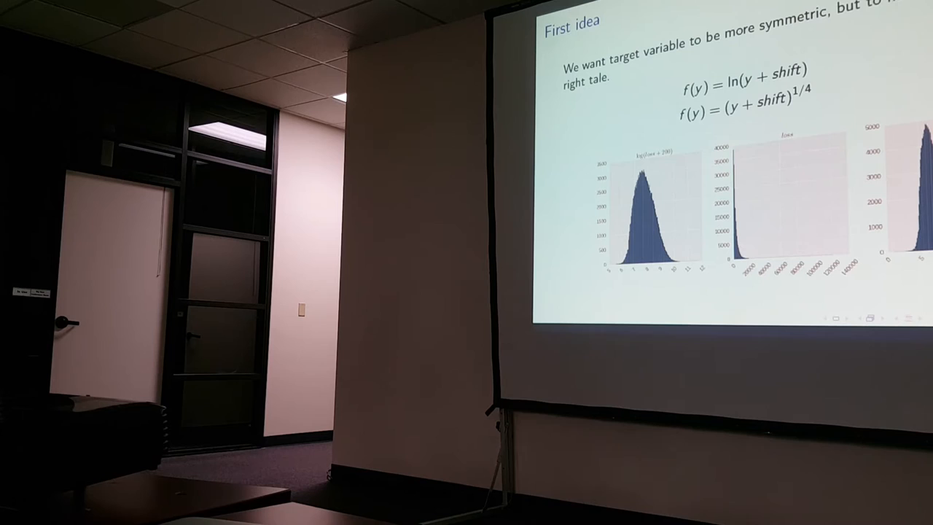